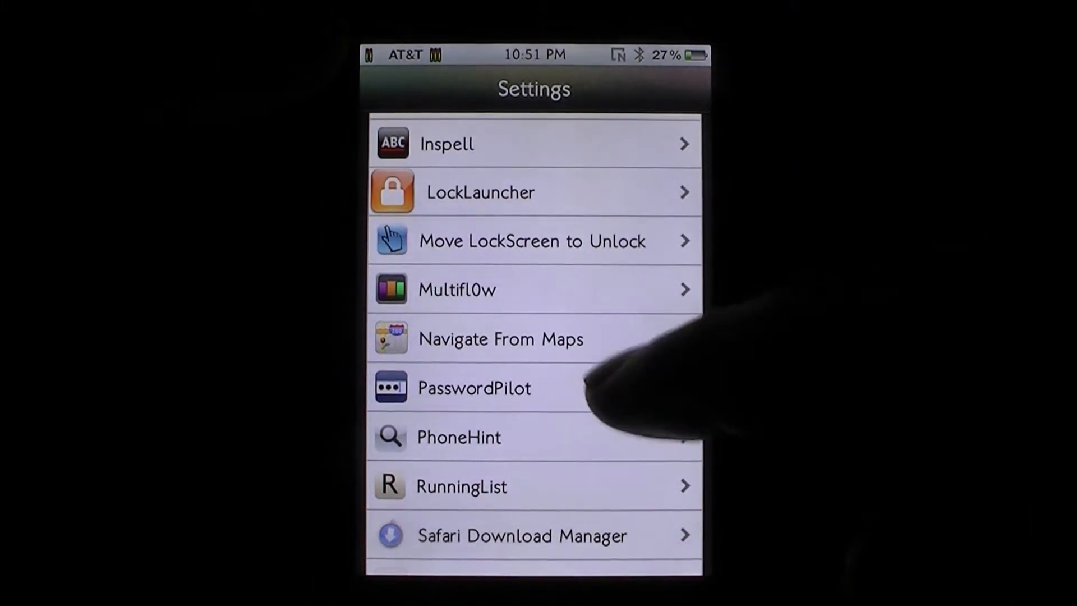
Open the PasswordPilot tweak's page from the Settings tweak list.
click(473, 387)
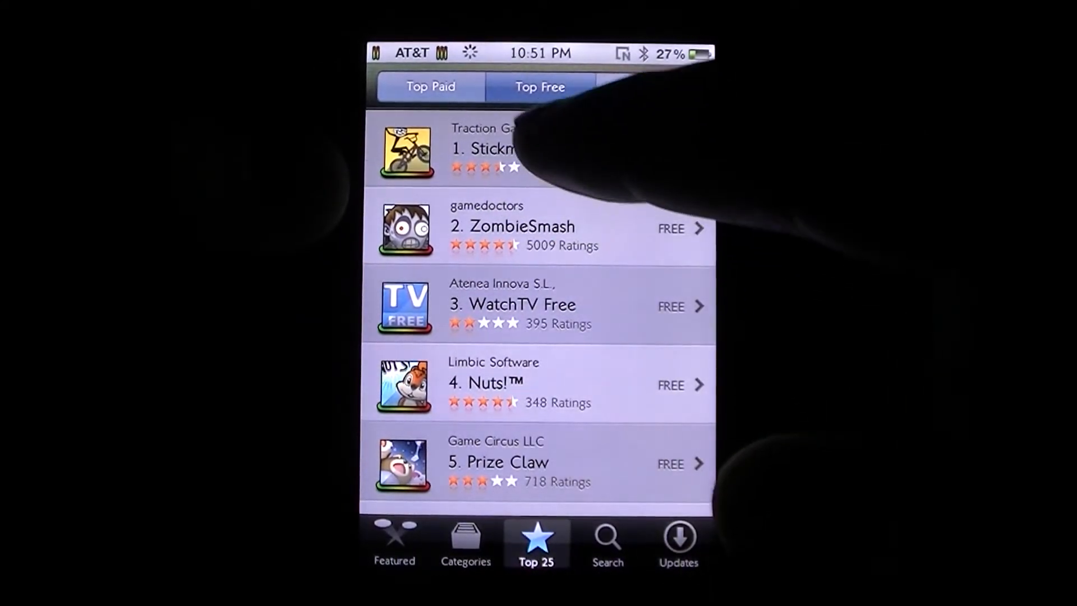
Open Stickman BMX Free's Info page from the Top 25 Free chart.
click(495, 147)
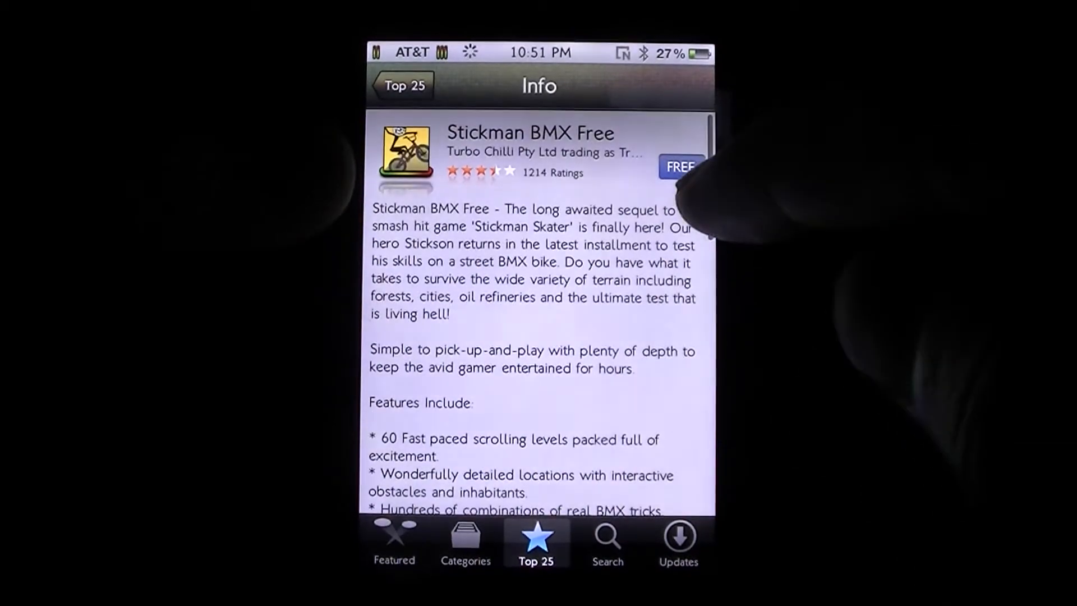